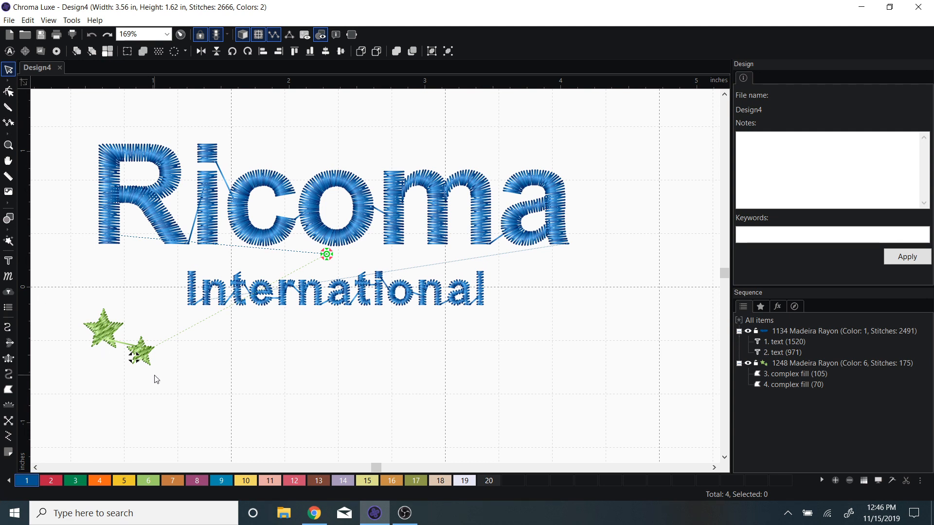
- Set the International lettering's Trim option to chars
{"action": "left_click", "coordinate": [333, 291]}
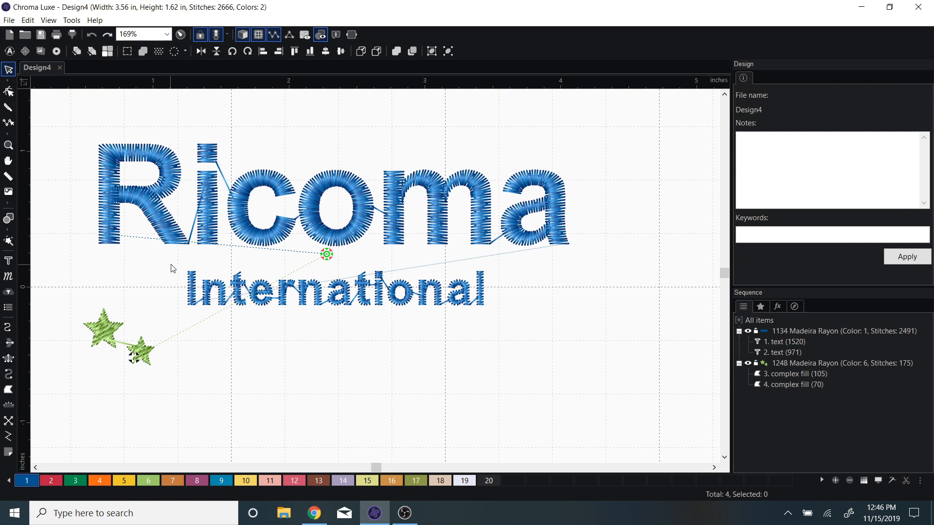
{"action": "mouse_move", "coordinate": [482, 329]}
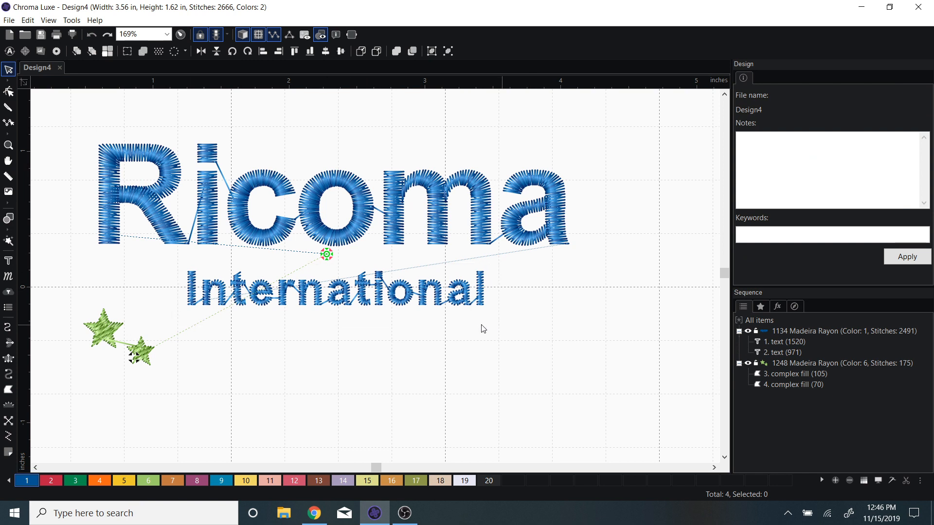
{"action": "left_click", "coordinate": [430, 295]}
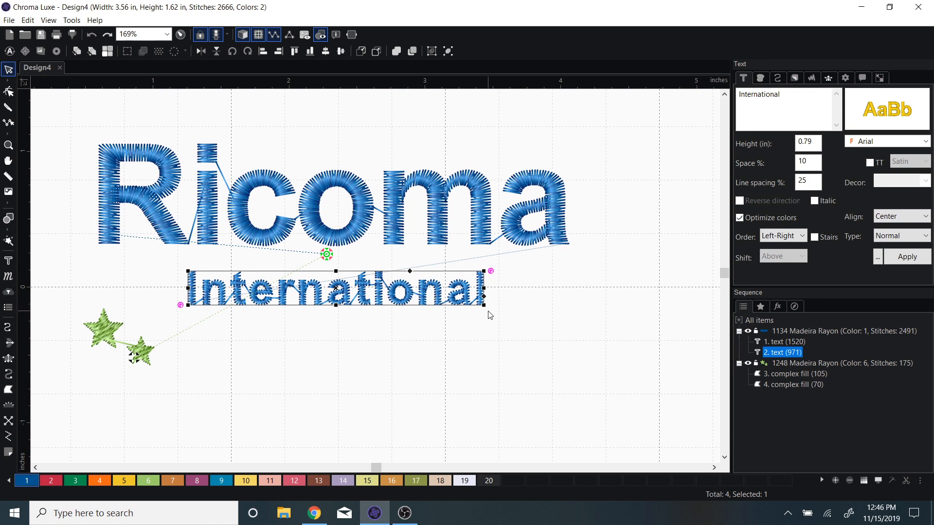
{"action": "mouse_move", "coordinate": [661, 244]}
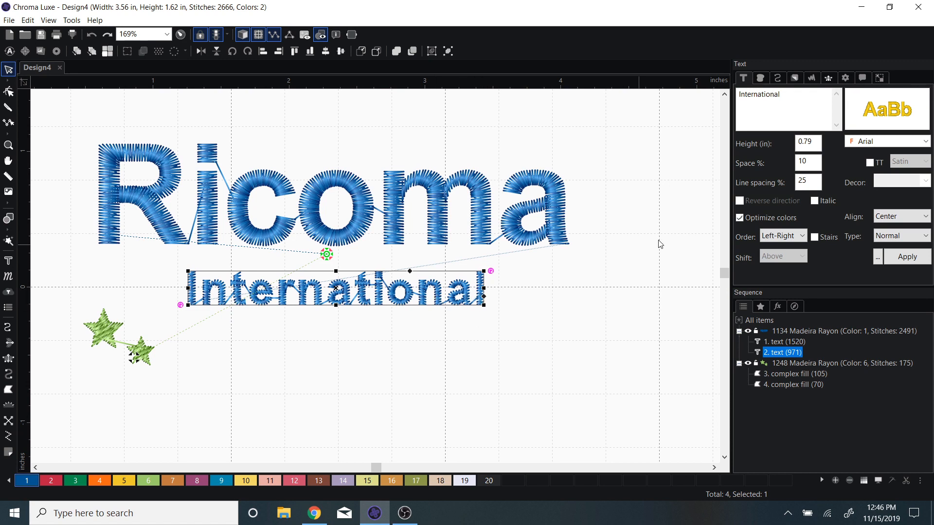
{"action": "mouse_move", "coordinate": [863, 78]}
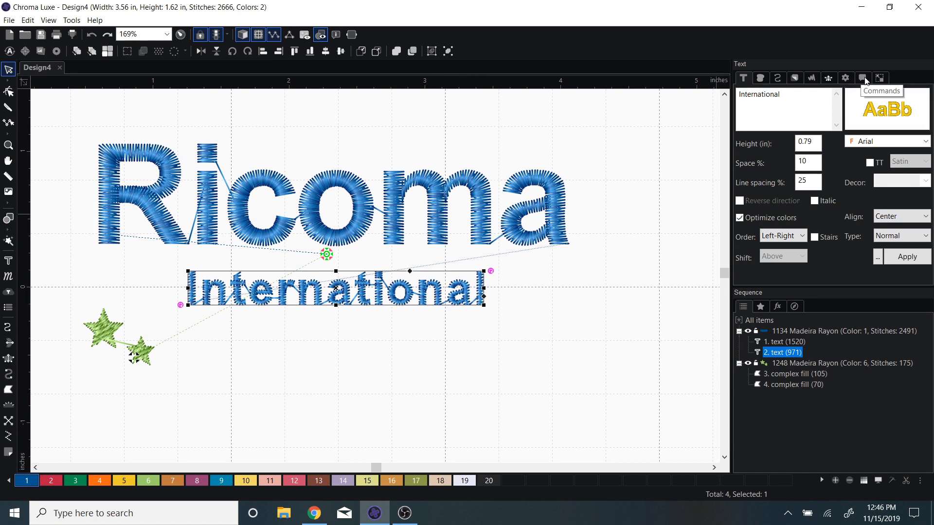
{"action": "left_click", "coordinate": [863, 78]}
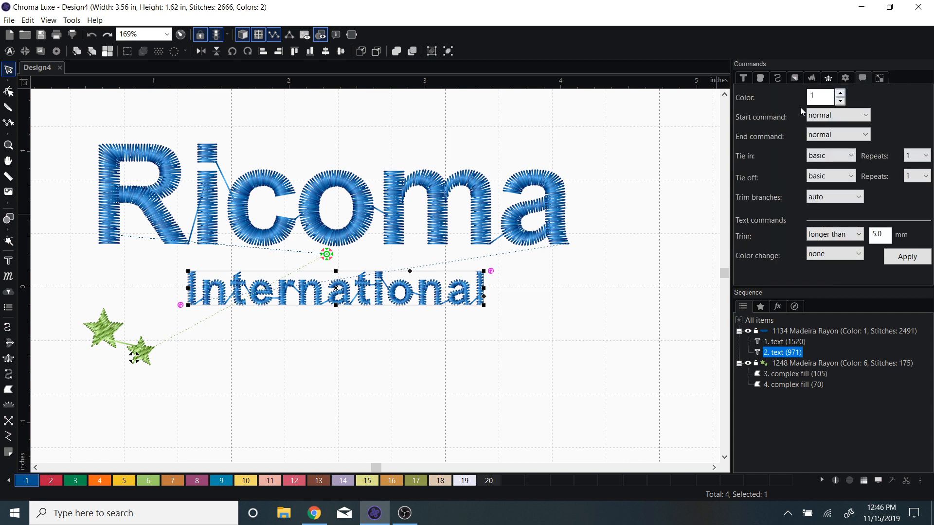
{"action": "mouse_move", "coordinate": [783, 226]}
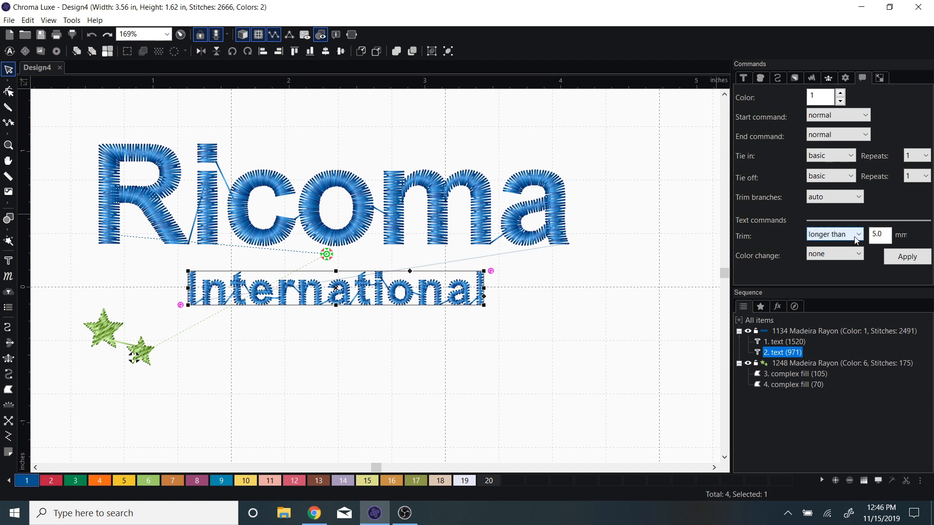
{"action": "left_click", "coordinate": [881, 235]}
{"action": "type", "text": "1"}
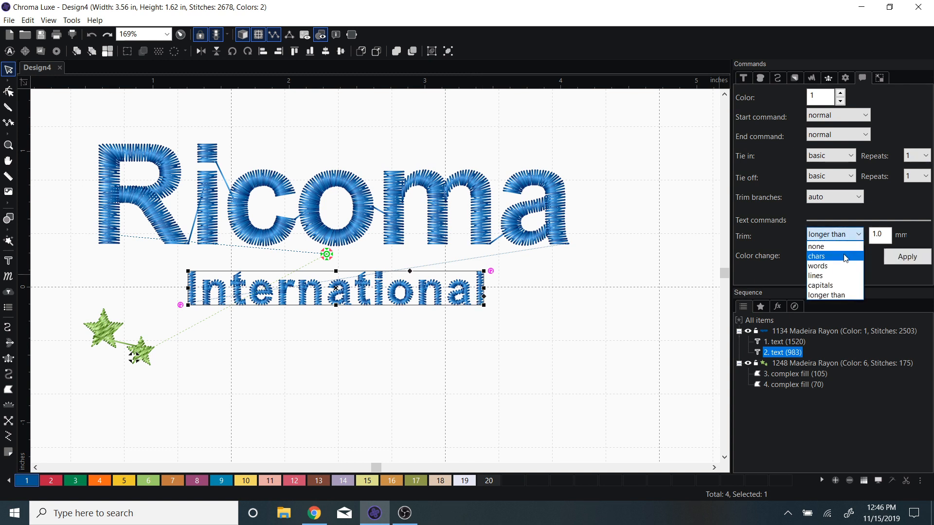
{"action": "left_click", "coordinate": [817, 256]}
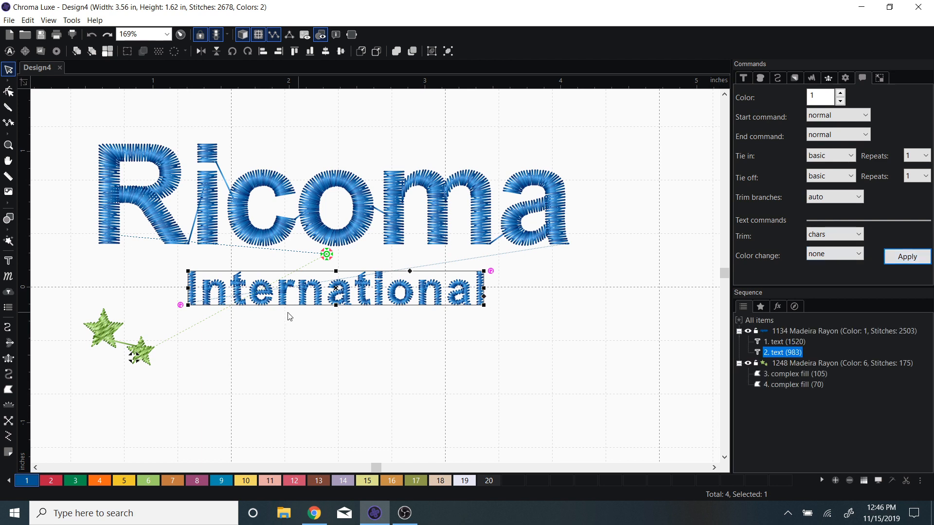
{"action": "mouse_move", "coordinate": [106, 177]}
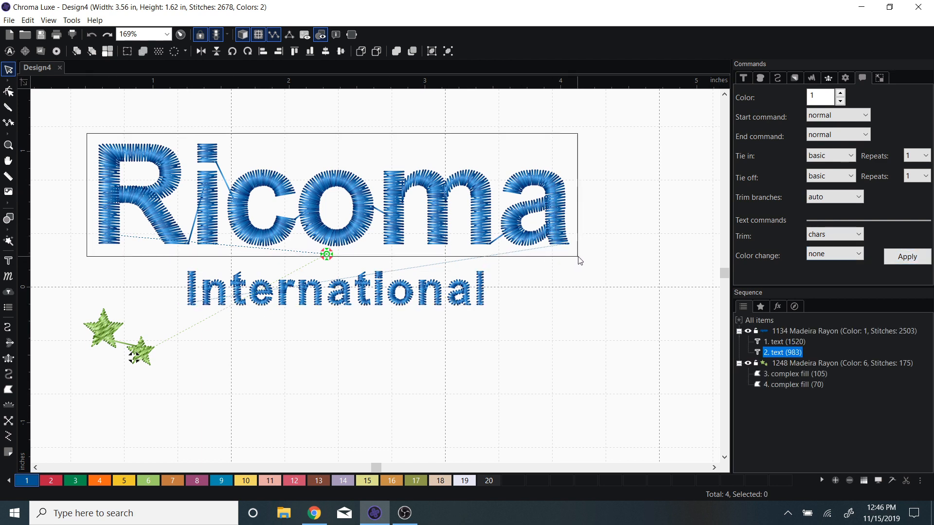
- Change the Ricoma lettering's Trim from none to chars and apply it
{"action": "left_click", "coordinate": [784, 342]}
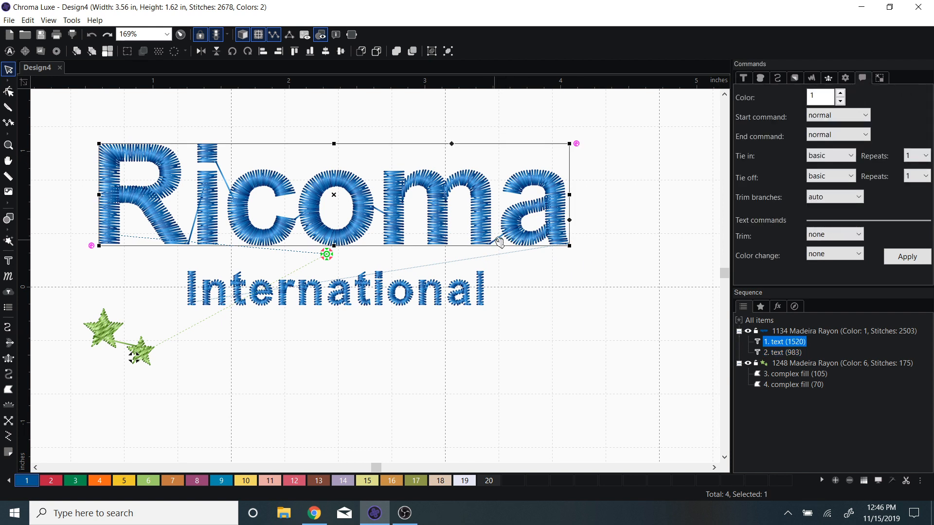
{"action": "mouse_move", "coordinate": [743, 236]}
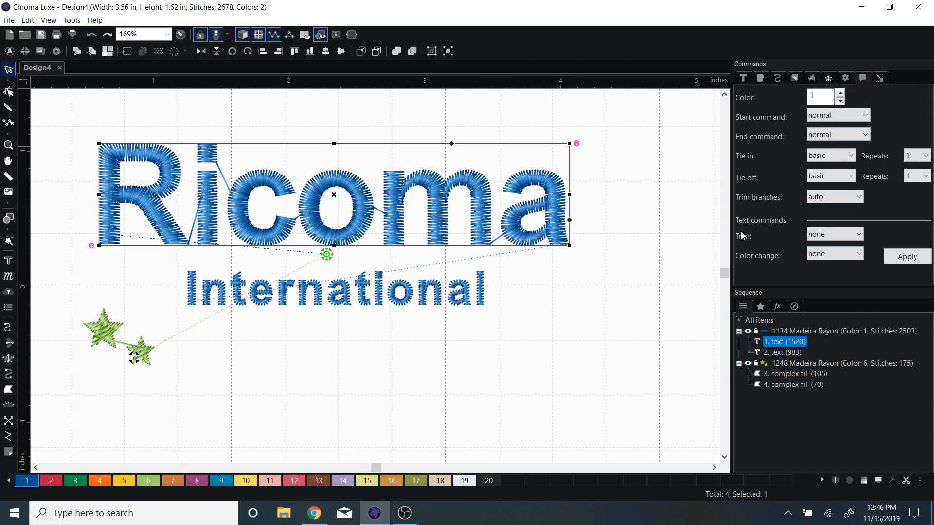
{"action": "mouse_move", "coordinate": [749, 243]}
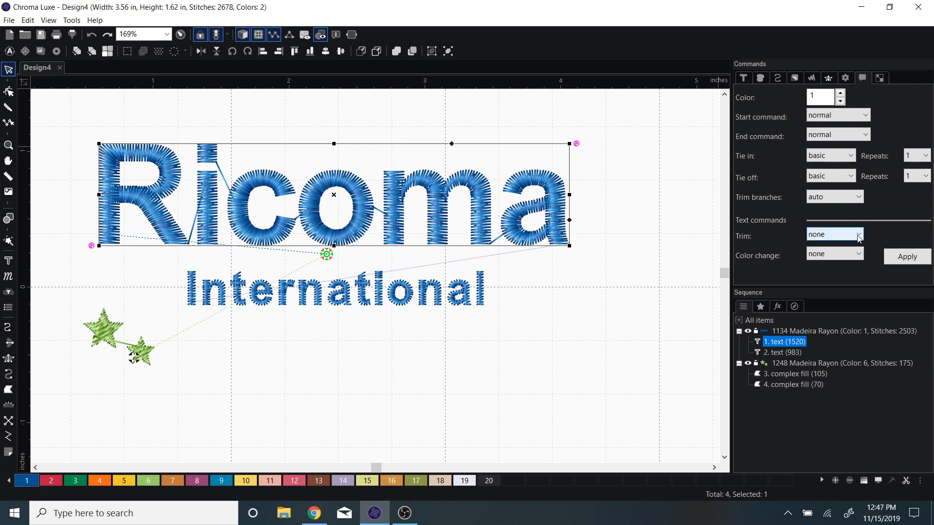
{"action": "left_click", "coordinate": [859, 234]}
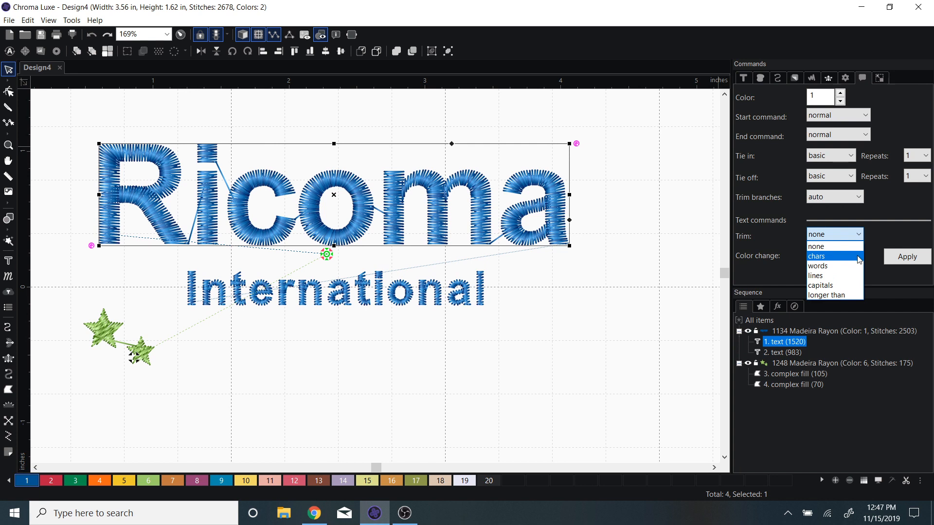
{"action": "left_click", "coordinate": [829, 256]}
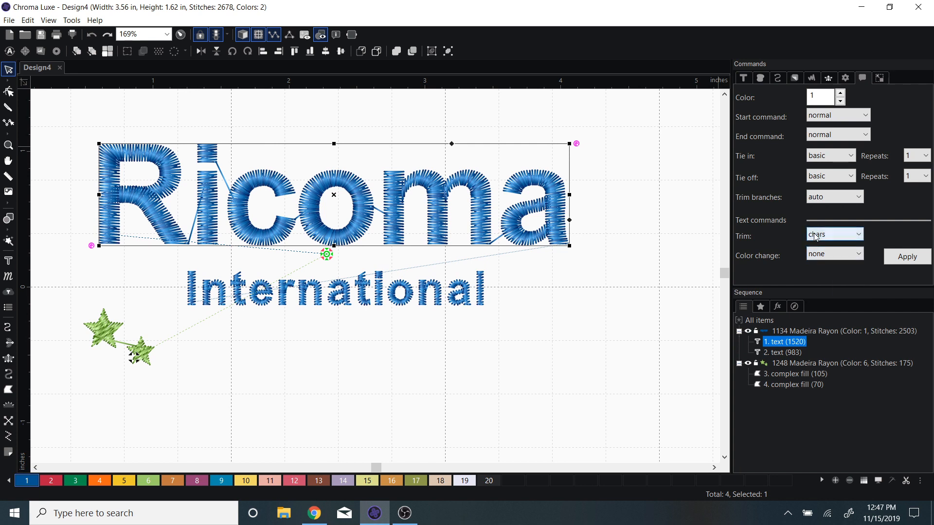
{"action": "left_click", "coordinate": [907, 256]}
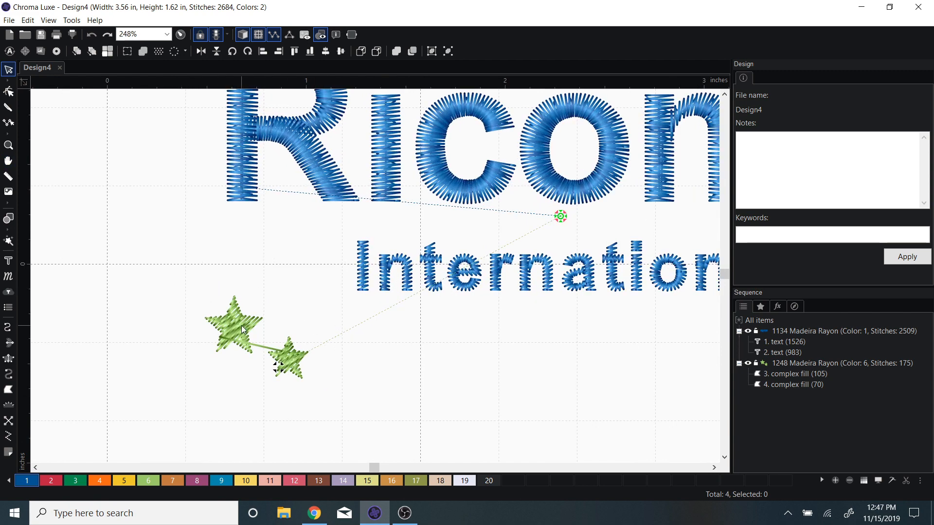
- Select the larger green star
{"action": "left_click", "coordinate": [233, 329]}
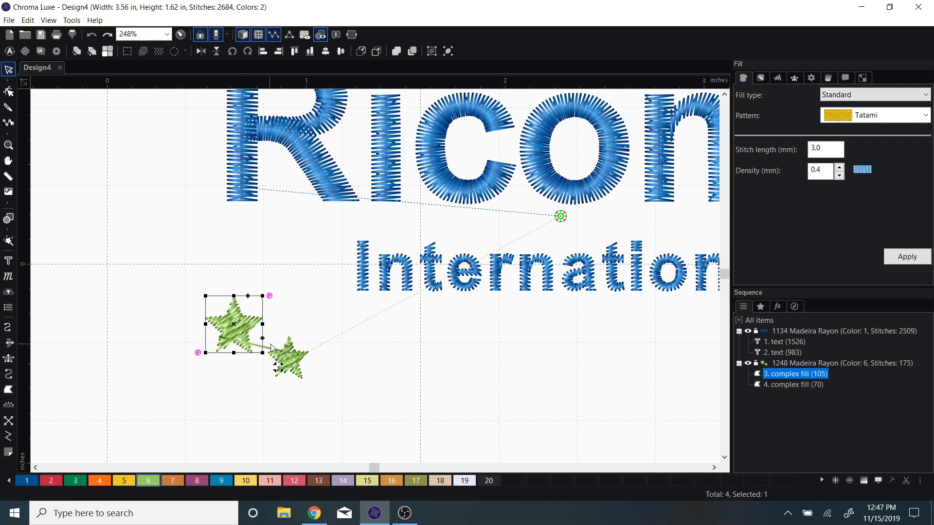
{"action": "mouse_move", "coordinate": [804, 482]}
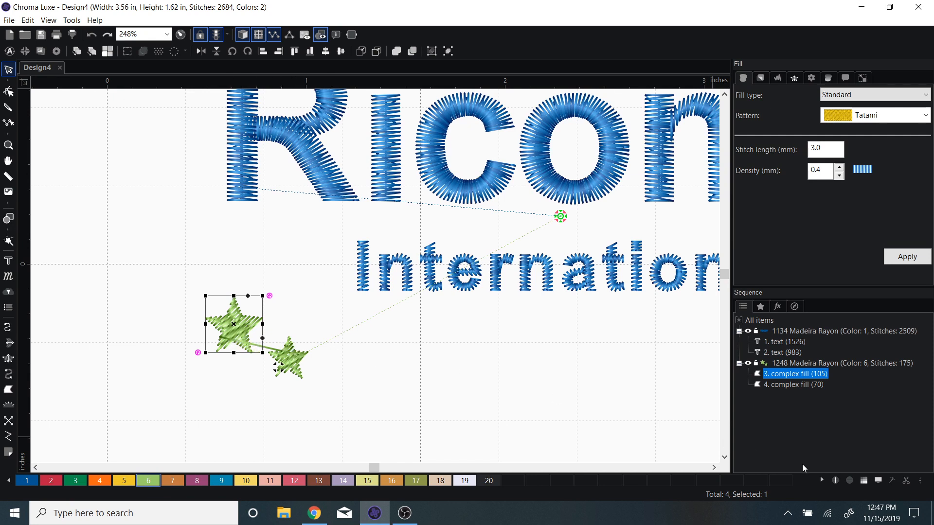
{"action": "mouse_move", "coordinate": [902, 481]}
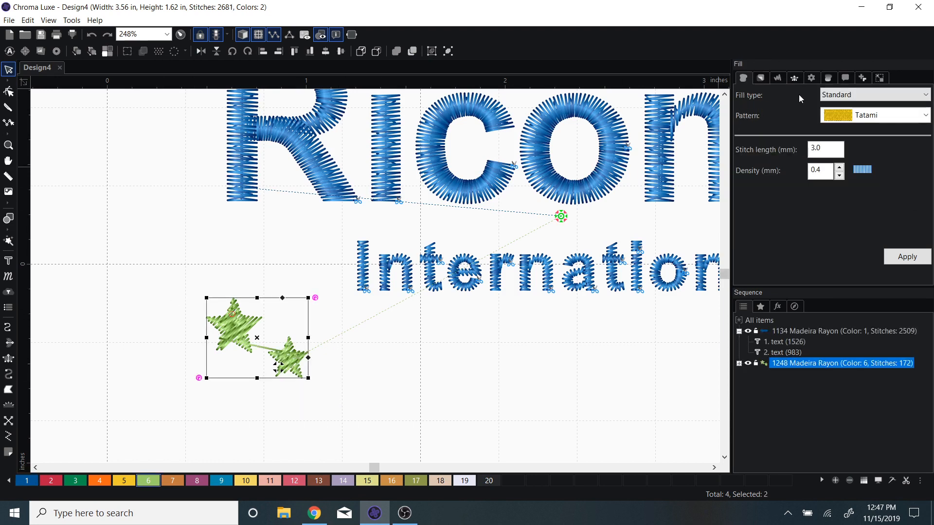
- Set the stars' End command to trim and pan to view the whole design
{"action": "left_click", "coordinate": [846, 78]}
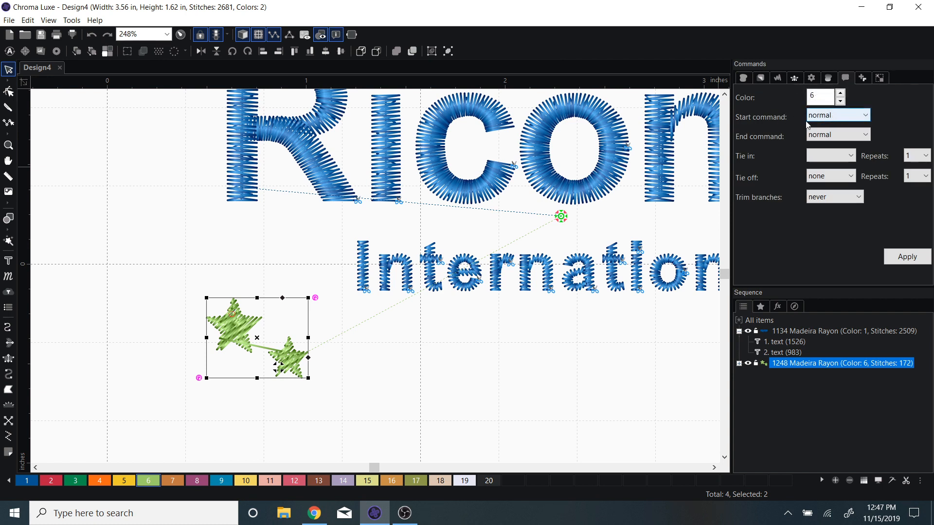
{"action": "left_click", "coordinate": [865, 134]}
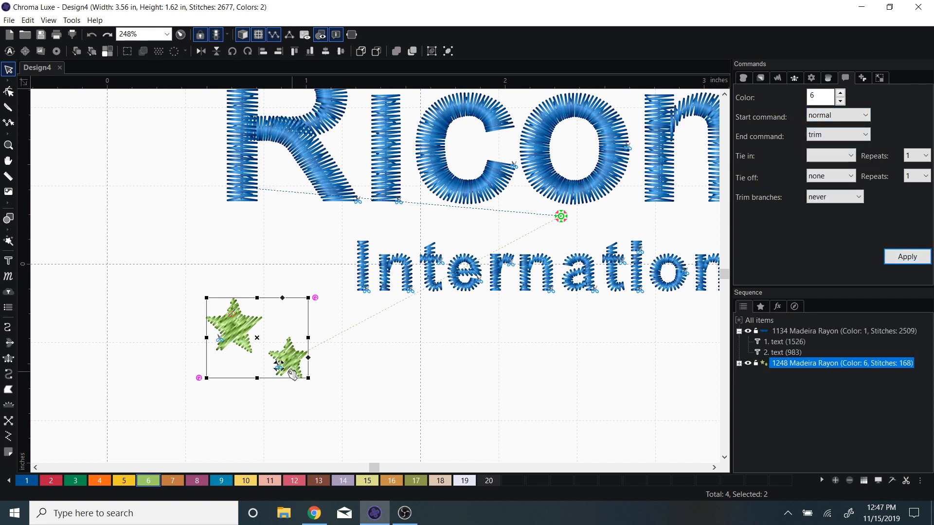
{"action": "mouse_move", "coordinate": [393, 363]}
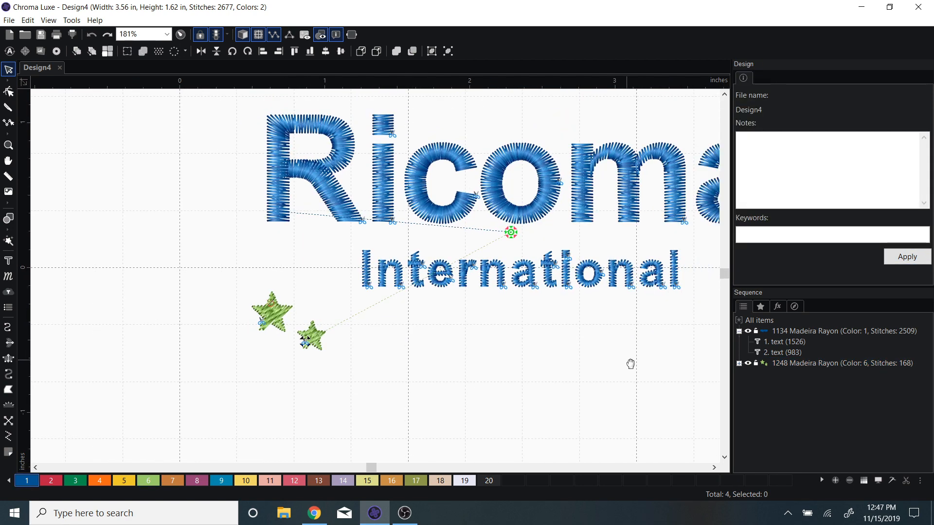
{"action": "left_click_drag", "start_coordinate": [631, 364], "coordinate": [350, 340]}
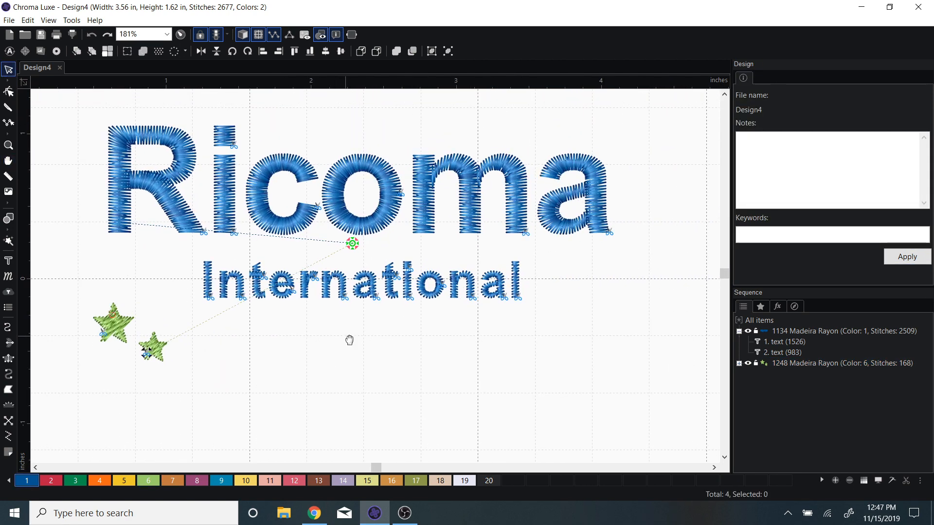